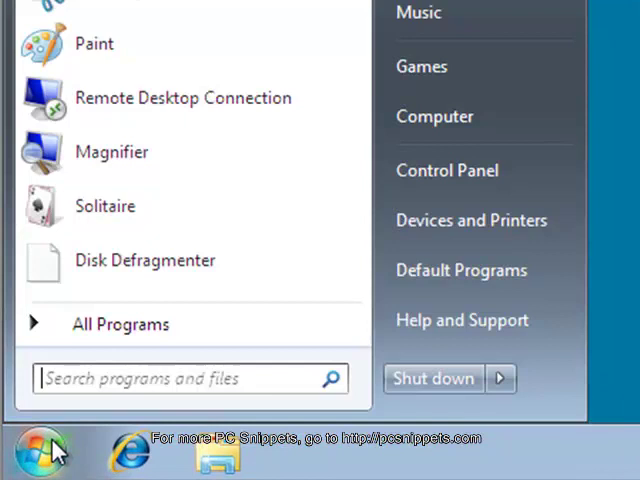
{"action": "mouse_move", "coordinate": [475, 170]}
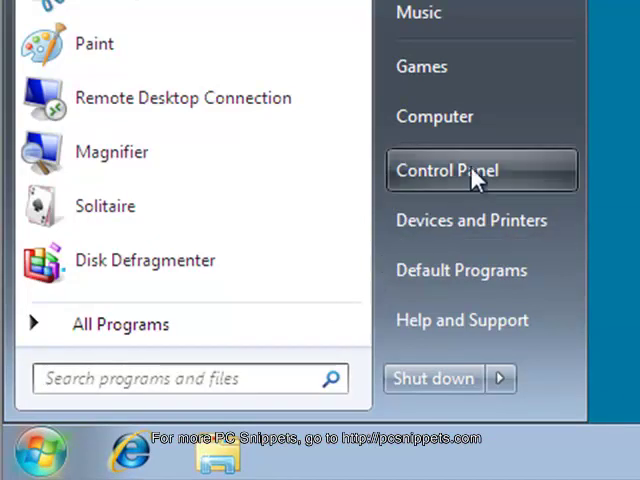
Step: Launch Control Panel from the Start menu's right column
{"action": "left_click", "coordinate": [481, 170]}
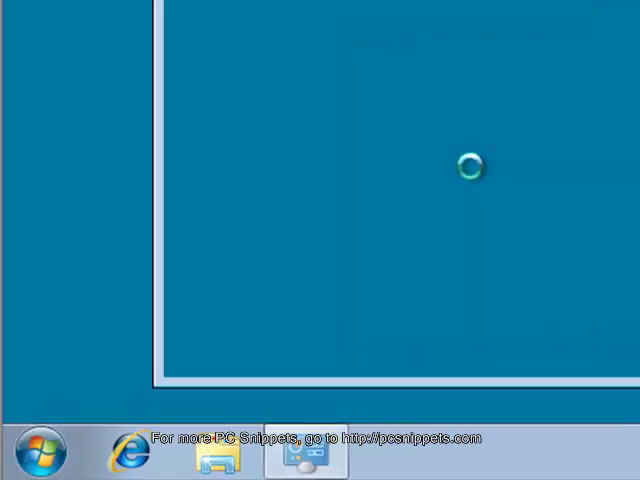
Step: Go to 'Adjust screen resolution' under Appearance and Personalization
{"action": "left_click", "coordinate": [303, 461]}
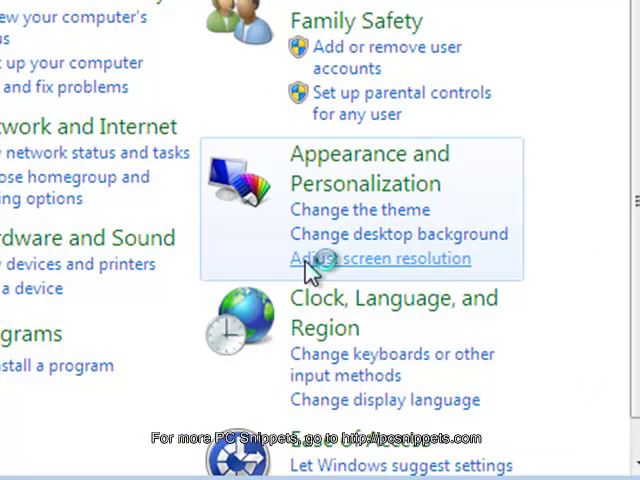
{"action": "left_click", "coordinate": [379, 258]}
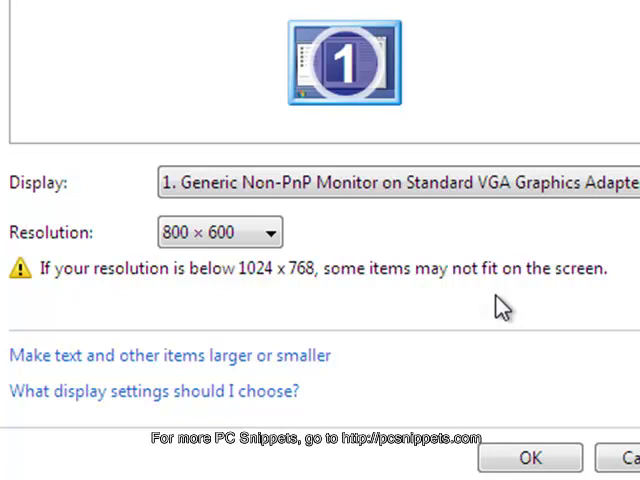
{"action": "mouse_move", "coordinate": [288, 247]}
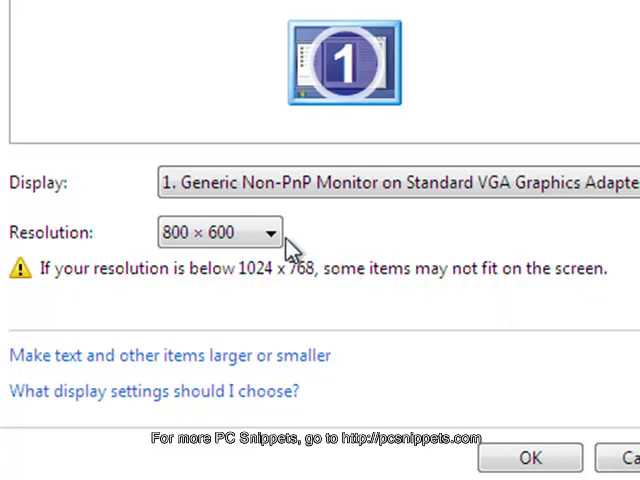
Step: Expand the Resolution drop-down, currently at 800 × 600
{"action": "left_click", "coordinate": [270, 232]}
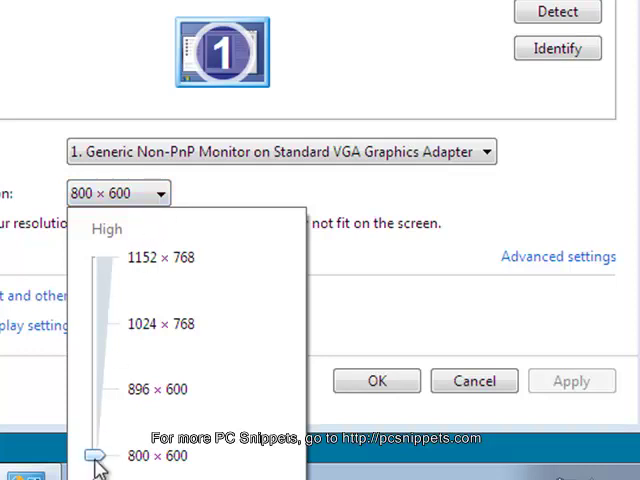
Step: Set the resolution slider to 1024 × 768 and apply it
{"action": "left_click_drag", "start_coordinate": [95, 456], "coordinate": [95, 388]}
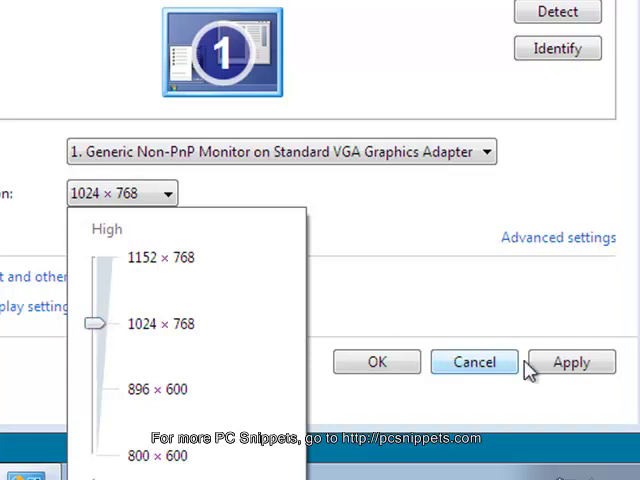
{"action": "left_click", "coordinate": [571, 362]}
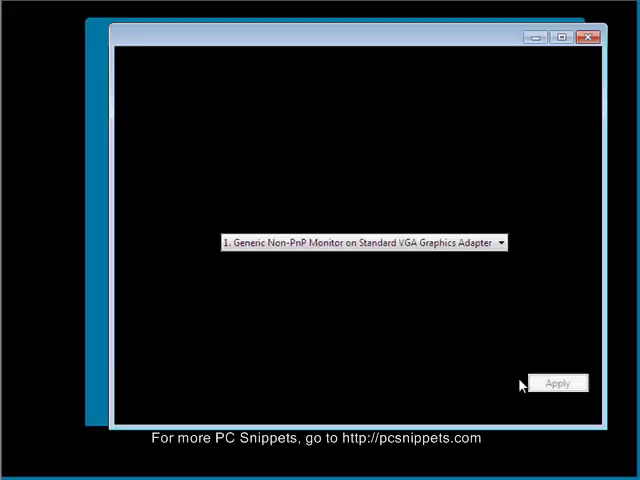